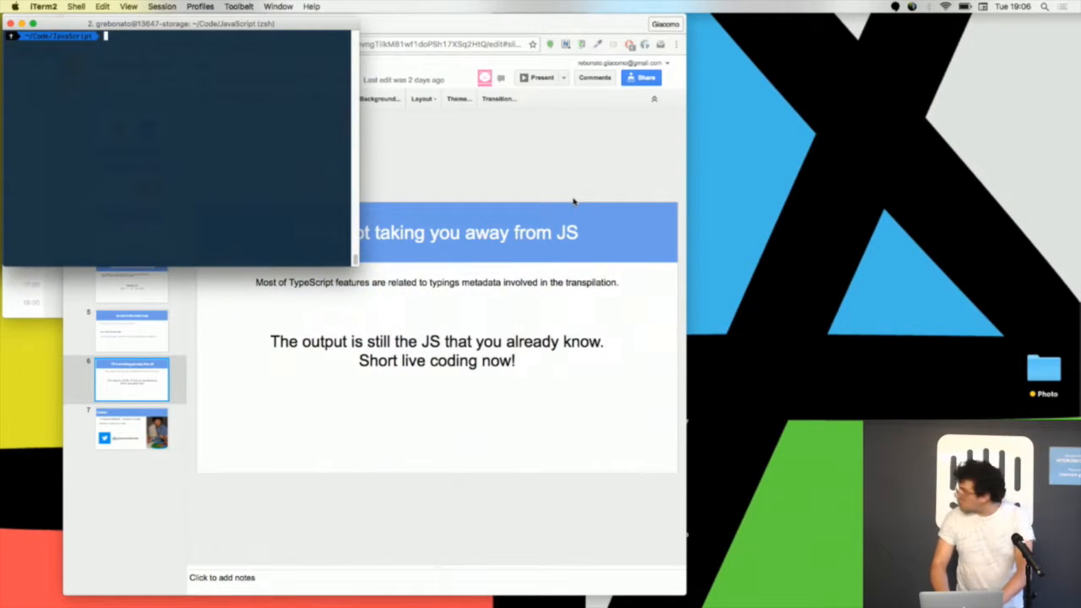
- Create the ts_live folder, generate tsconfig.json with tsc --init, and open it in VS Code
{"action": "type", "text": "mkdir ts_live"}
{"action": "type", "text": "cd ts_live"}
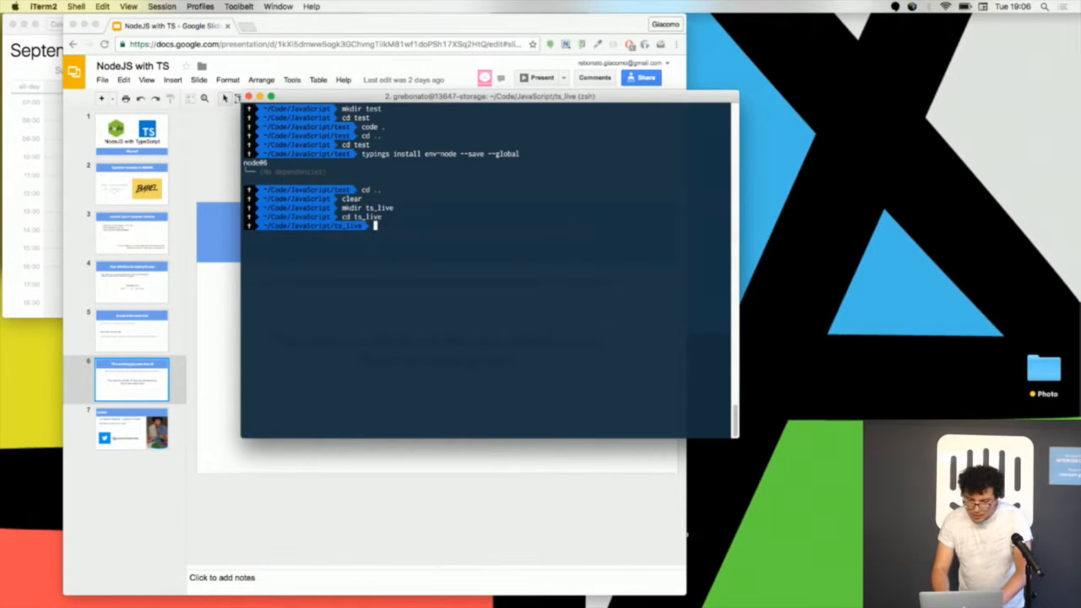
{"action": "type", "text": "tsc --init"}
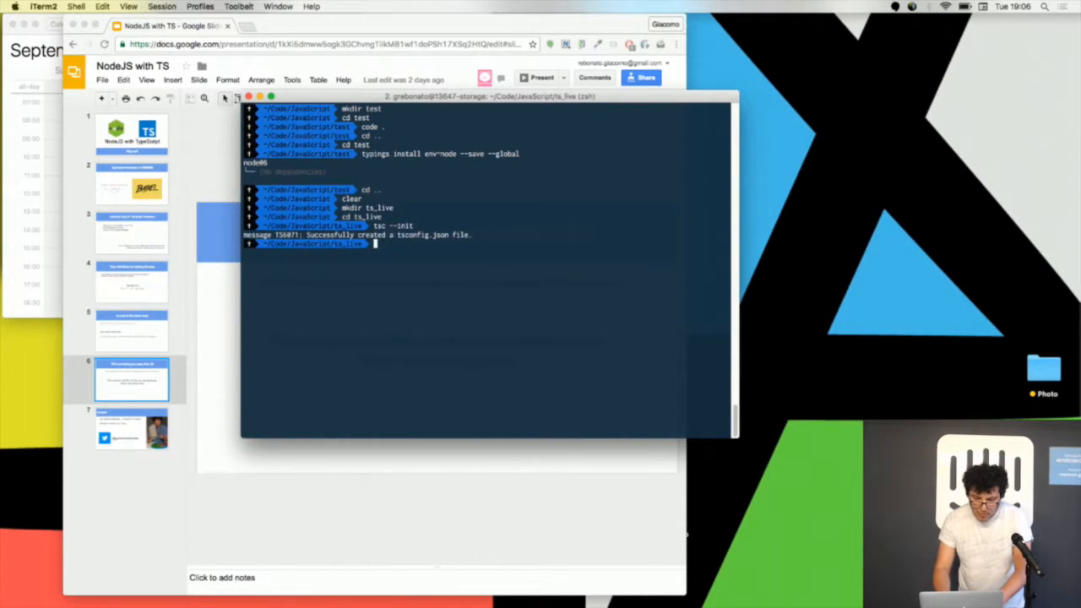
{"action": "type", "text": "code"}
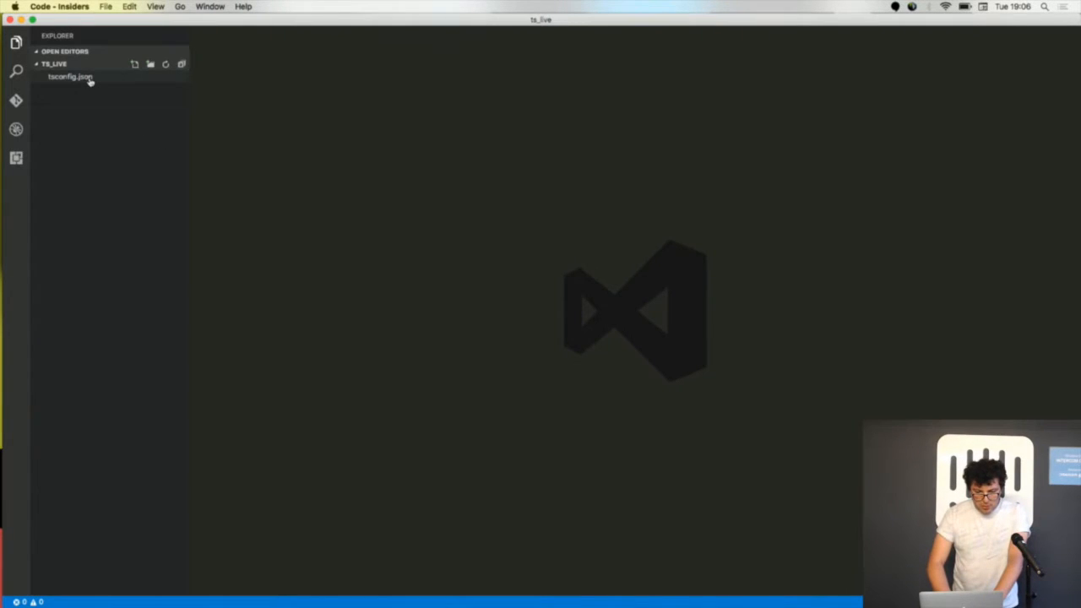
- Change the tsconfig.json compile target from es5 to es6
{"action": "left_click", "coordinate": [70, 76]}
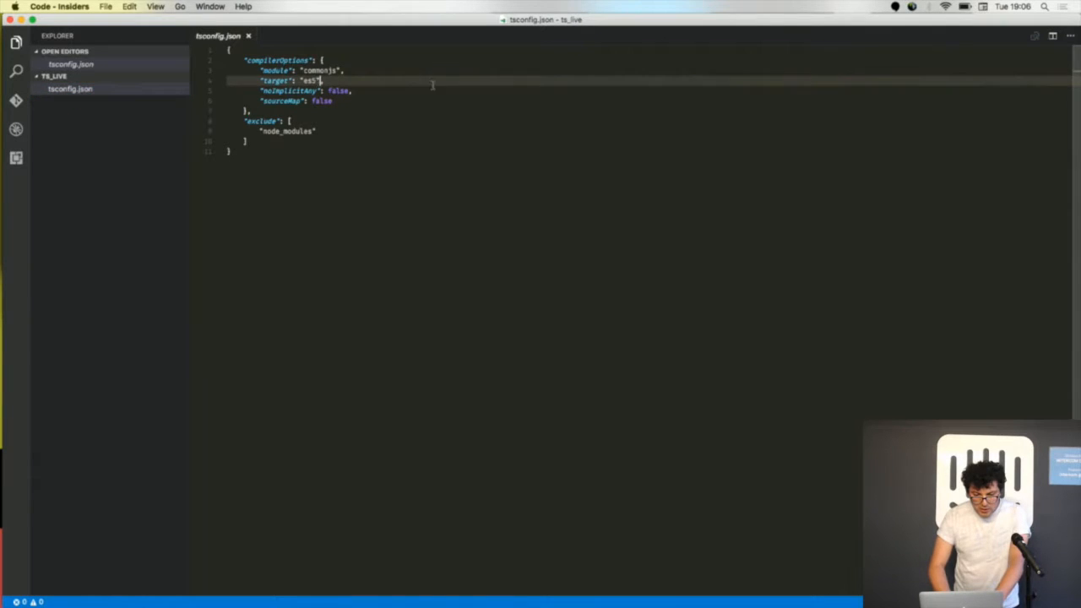
{"action": "key", "text": "Backspace"}
{"action": "type", "text": "6"}
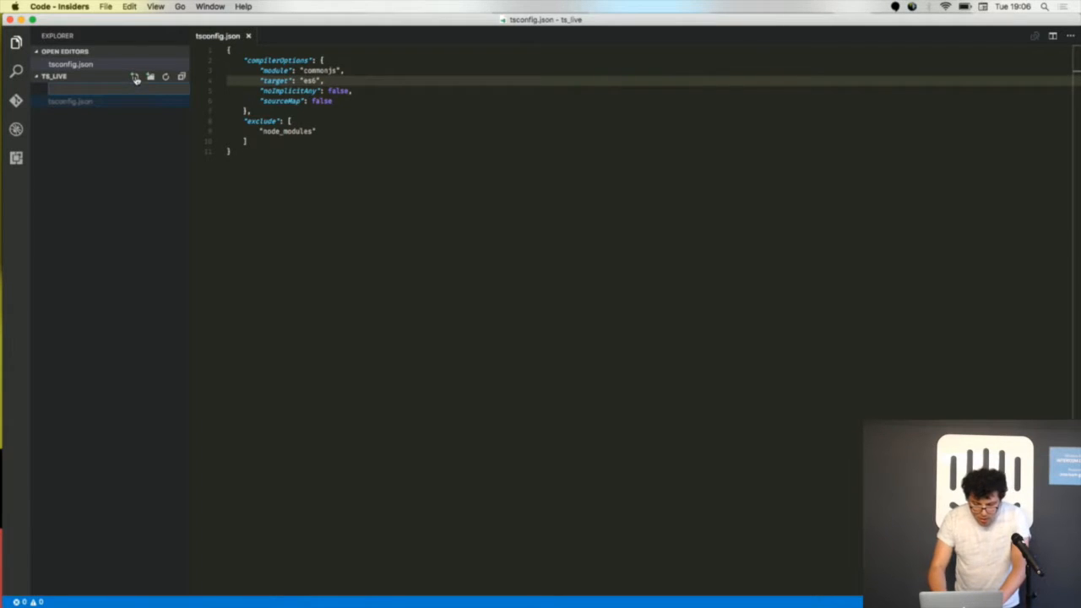
- Create app.ts and text.txt, with five 'hello world' lines in text.txt
{"action": "type", "text": "app.ts"}
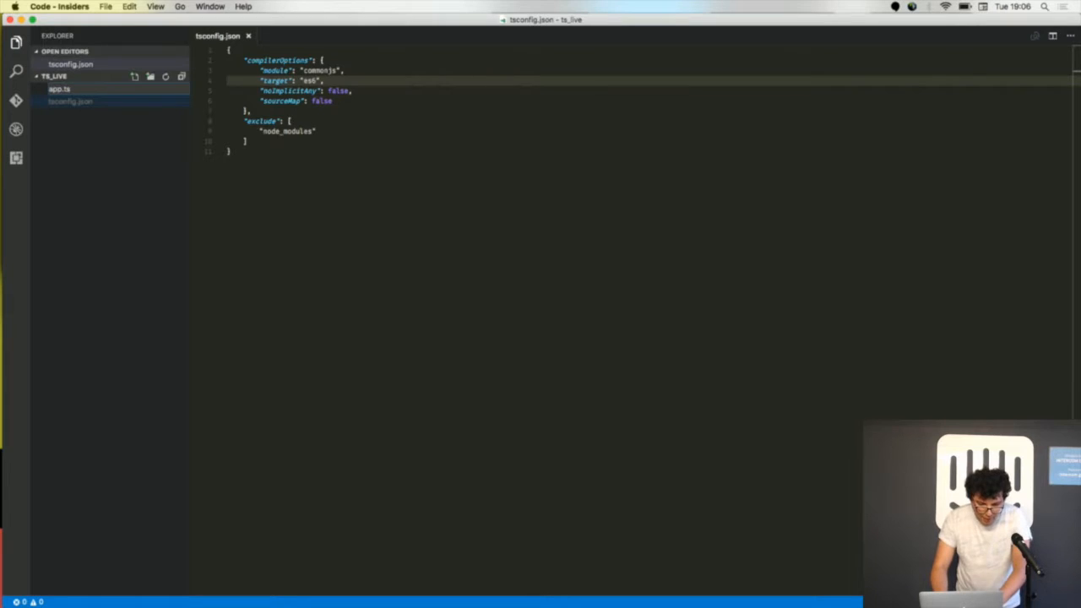
{"action": "left_click", "coordinate": [59, 76]}
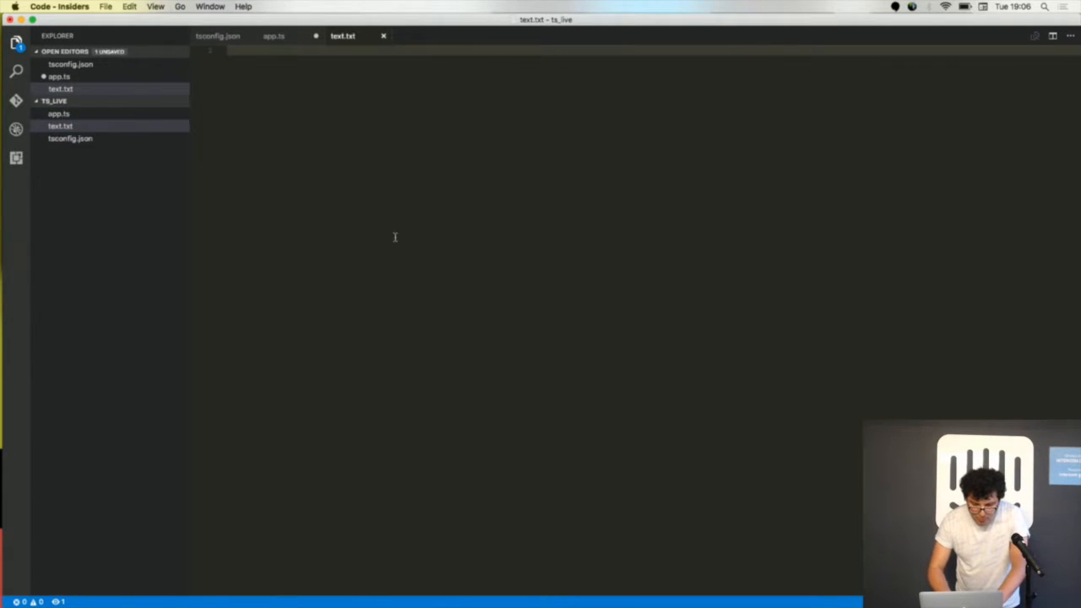
{"action": "type", "text": "hello world"}
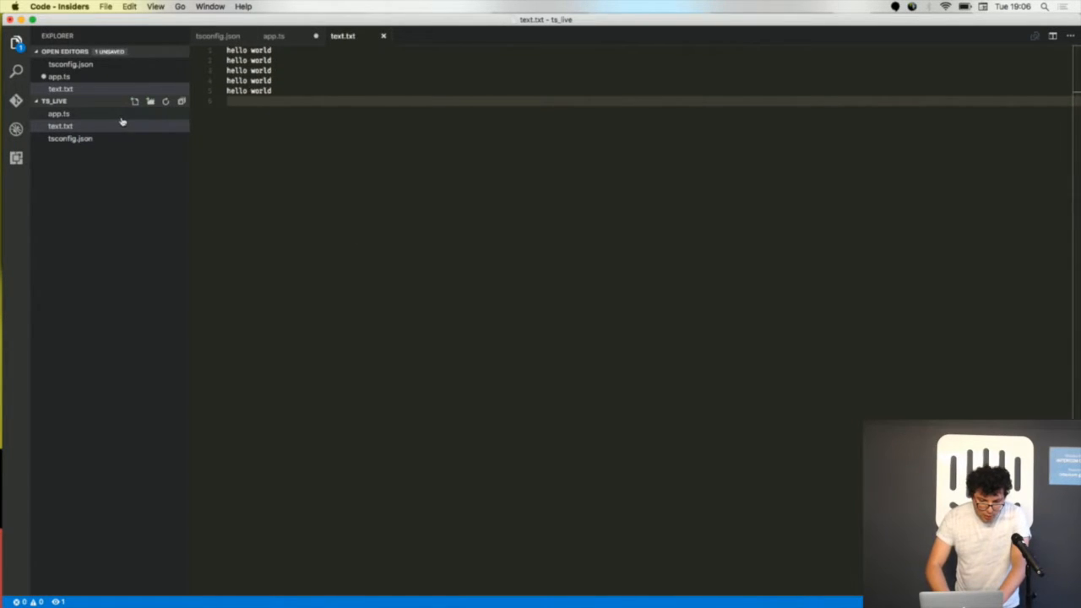
{"action": "type", "text": "import fs = require('"}
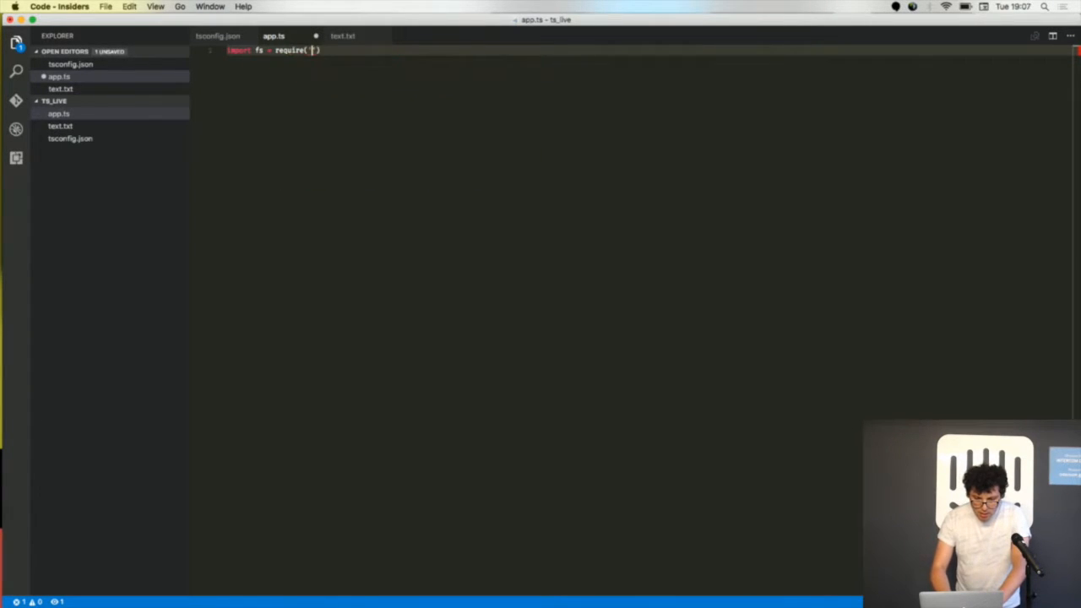
- Add import fs = require('fs') and import path = require('path') to app.ts
{"action": "type", "text": "import path = require('path"}
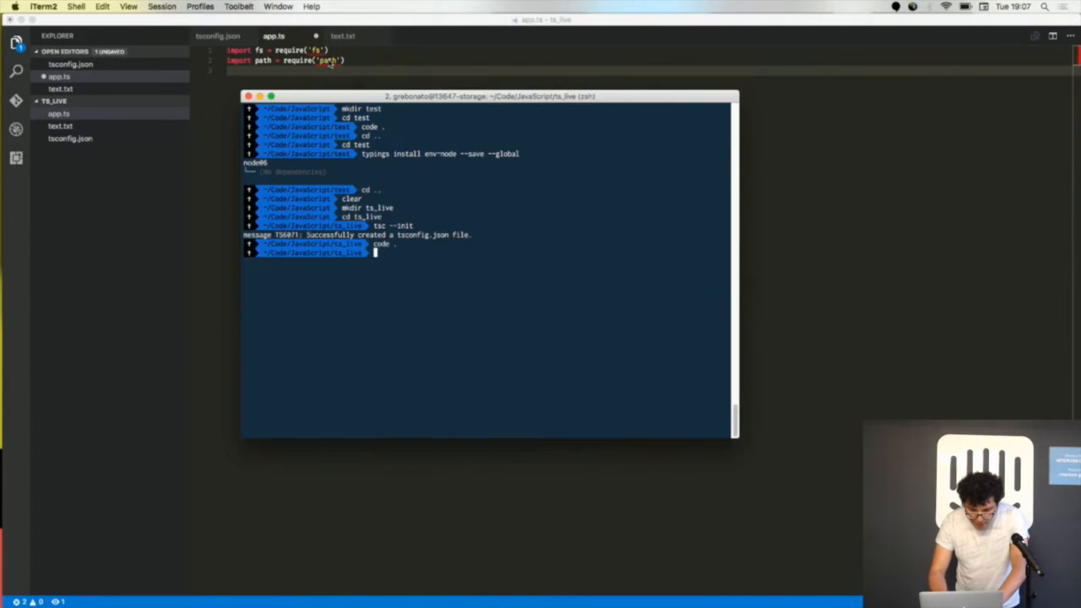
- Run typings install env-node --save --global in the ts_live terminal
{"action": "type", "text": "typings"}
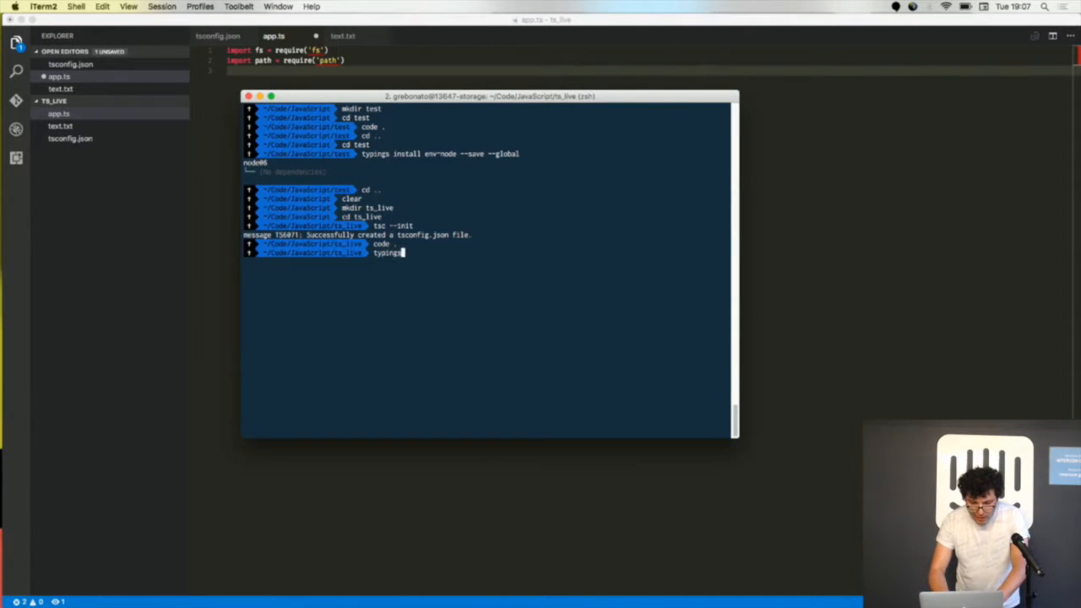
{"action": "type", "text": "install env~node --save"}
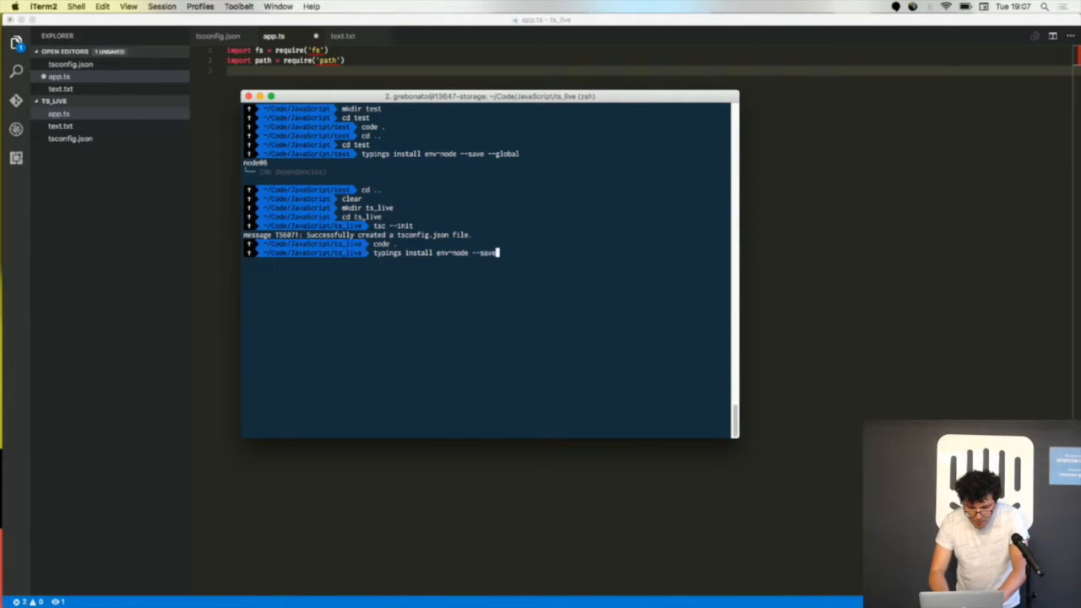
{"action": "type", "text": "--global"}
{"action": "left_click", "coordinate": [649, 81]}
{"action": "type", "text": "fs.read"}
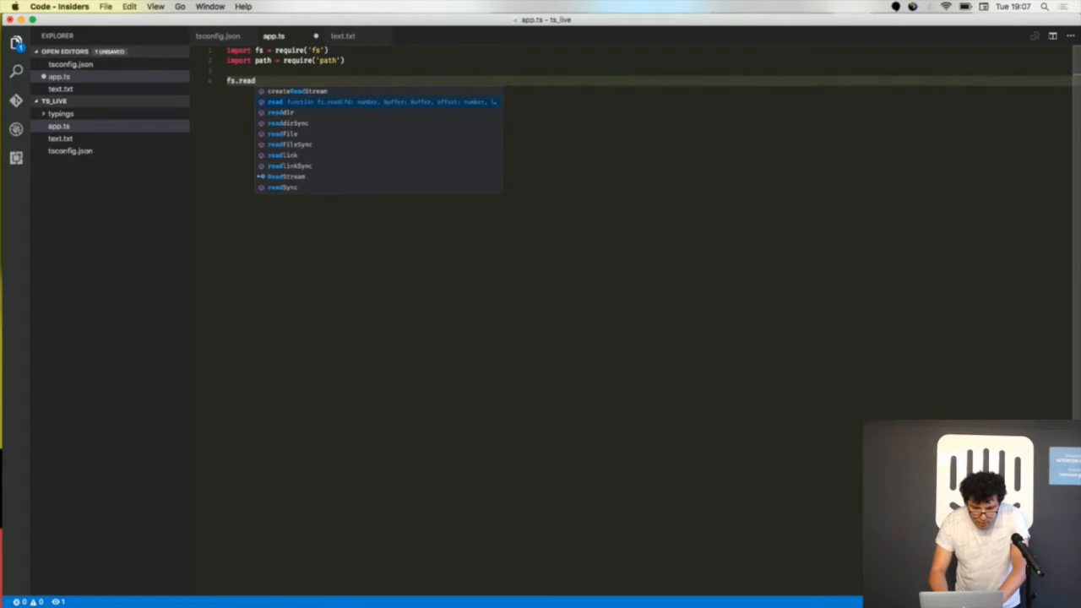
- Call fs.readFile on path.join(__dirname, 'text.txt') with an (err, data) callback logging data
{"action": "type", "text": "File("}
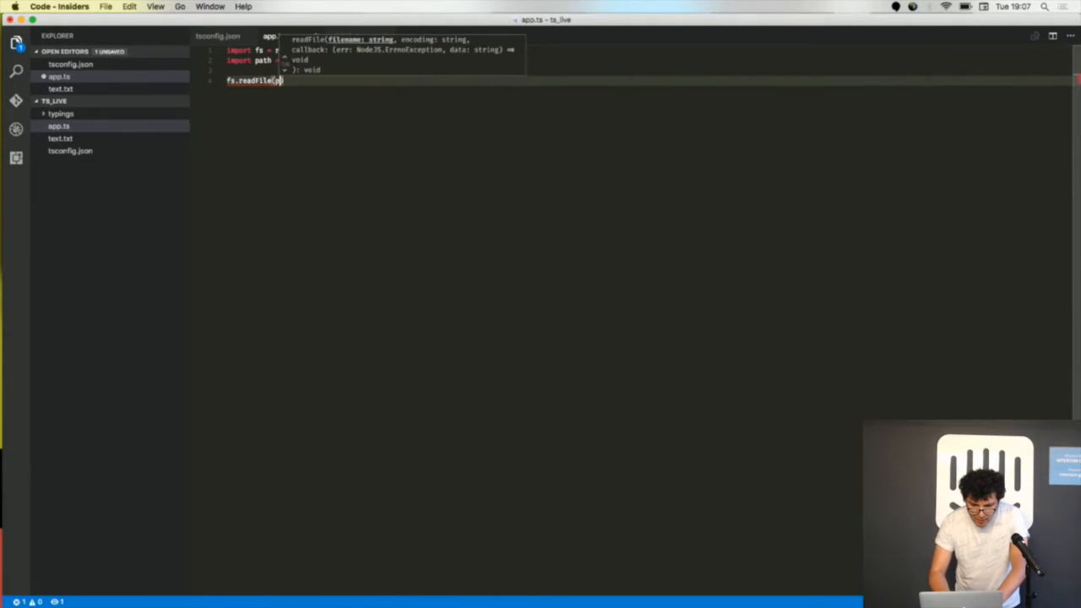
{"action": "type", "text": "path.join"}
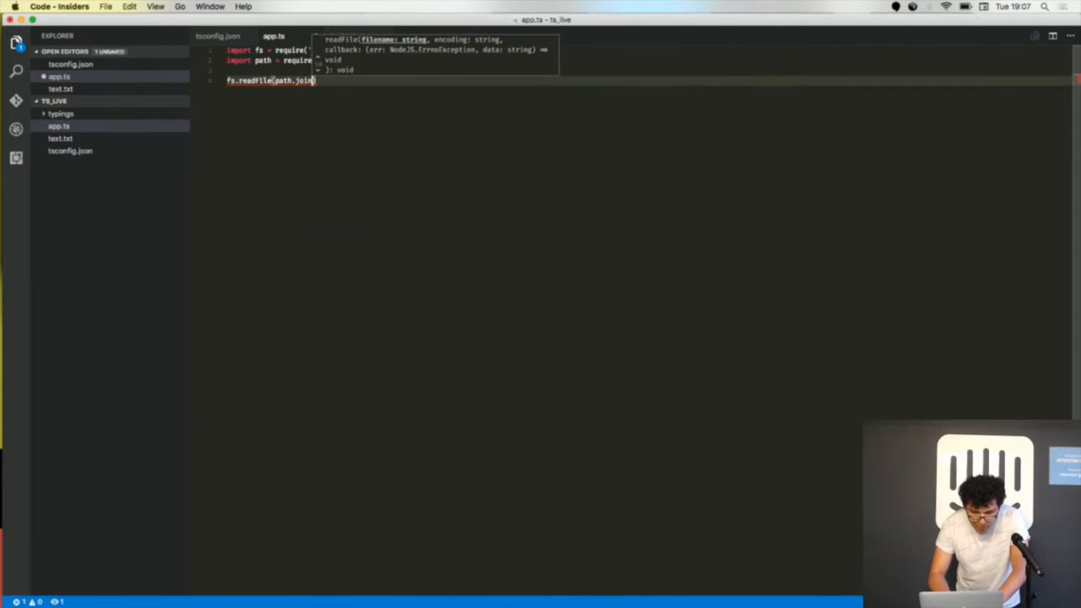
{"action": "type", "text": "__dirname, 'text"}
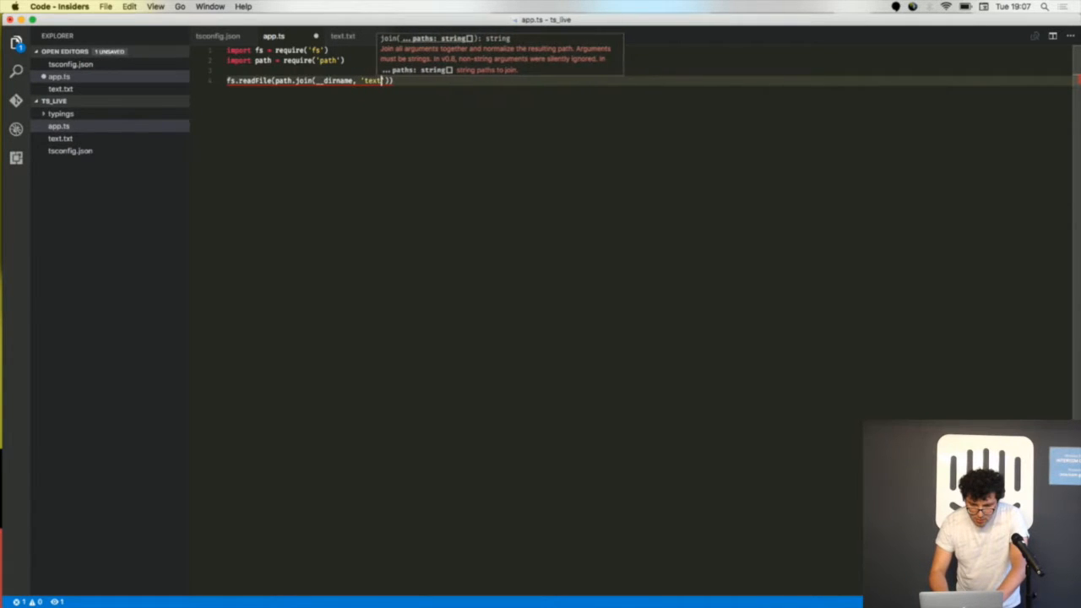
{"action": "type", "text": ".txt'),"}
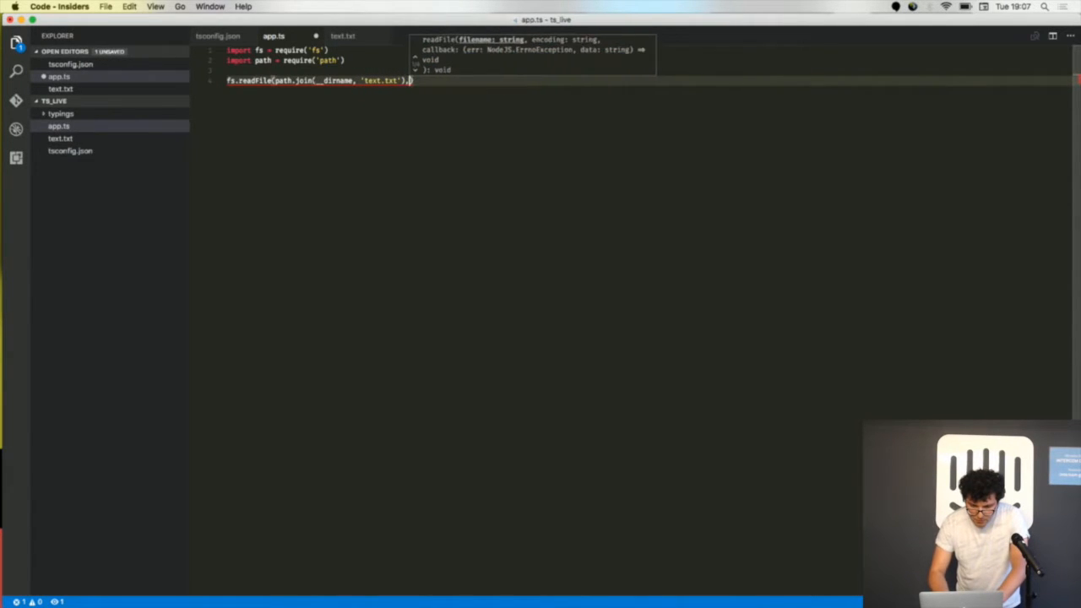
{"action": "type", "text": "(err,"}
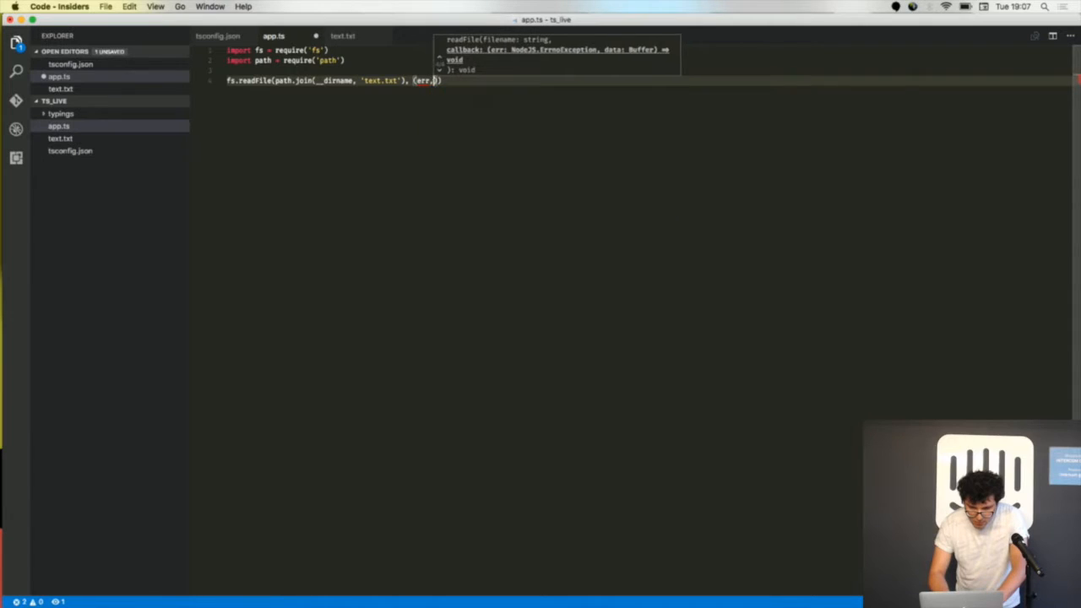
{"action": "type", "text": ", data) => {})"}
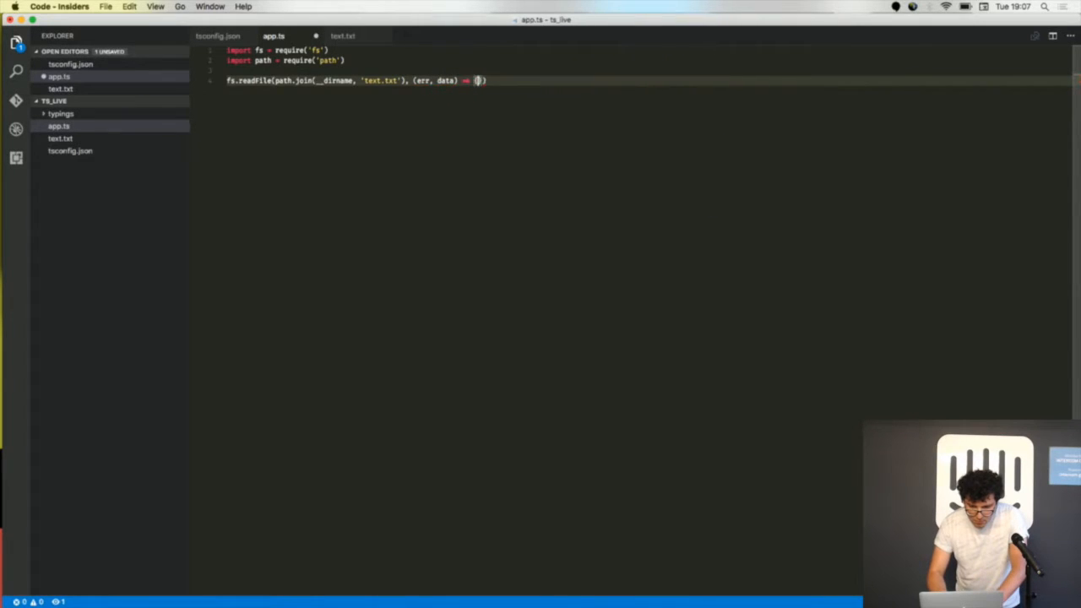
{"action": "type", "text": "console.log()"}
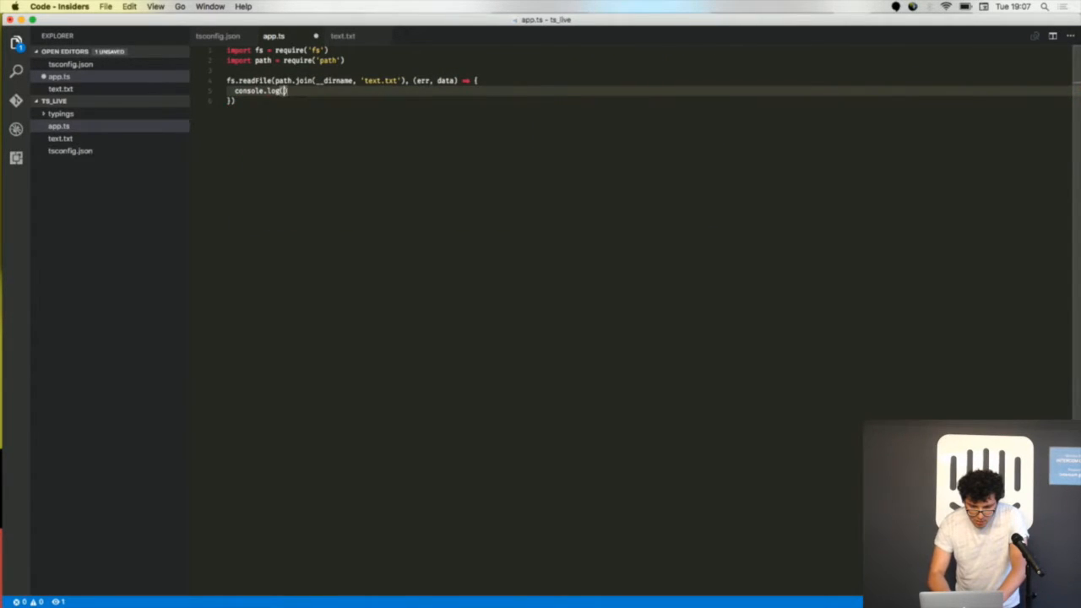
{"action": "type", "text": "data"}
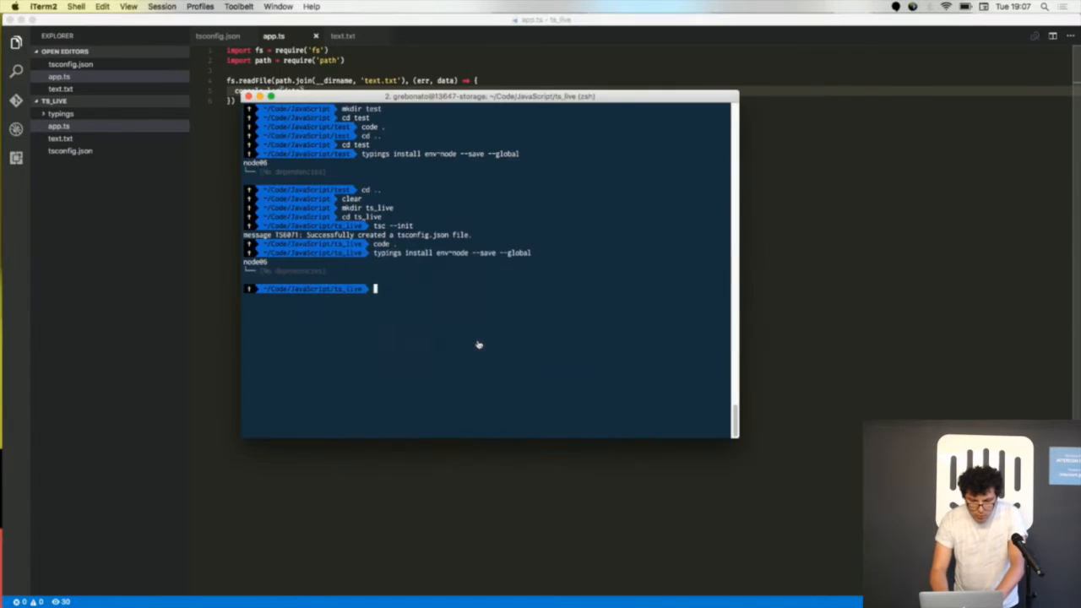
- Compile the project with tsc and view the generated app.js beside app.ts
{"action": "type", "text": "tsc"}
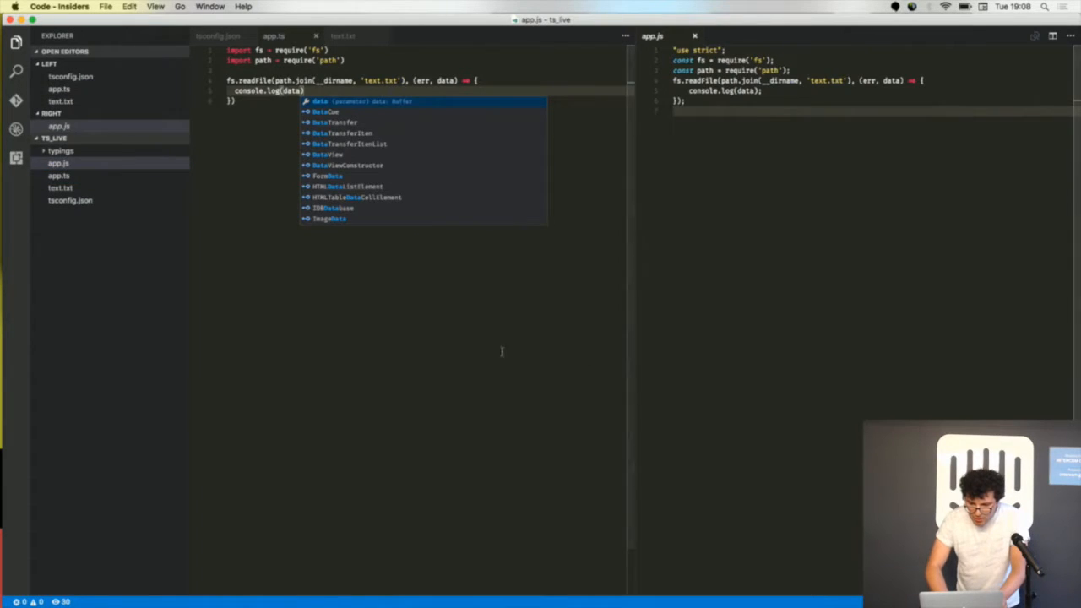
- Close the app.js split editor so only app.ts remains open
{"action": "key", "text": "Escape"}
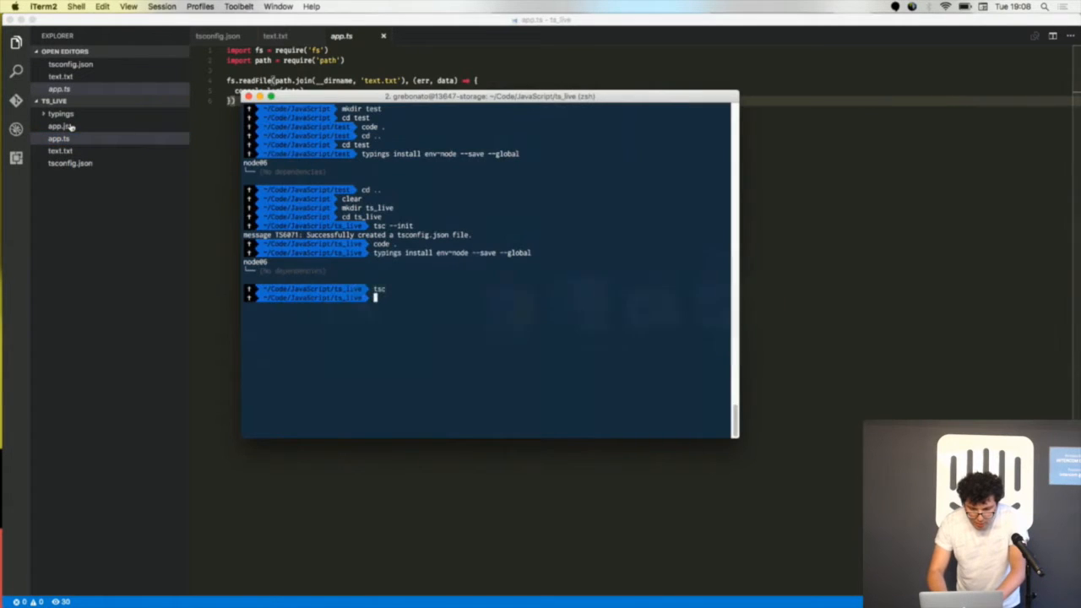
- Try running app.ts with ts-node
{"action": "type", "text": "ts-node"}
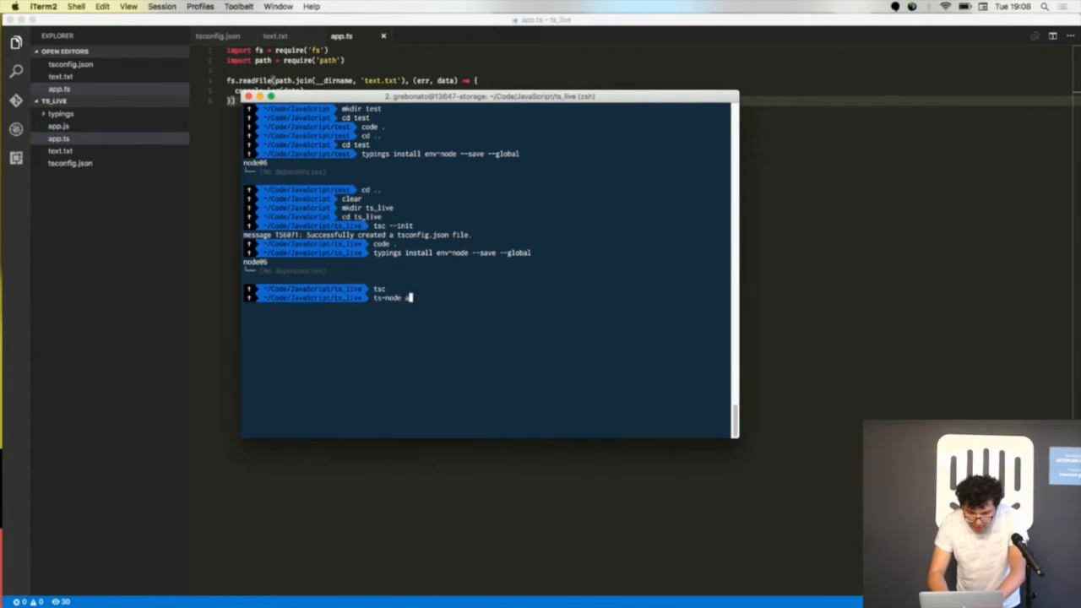
{"action": "type", "text": "app"}
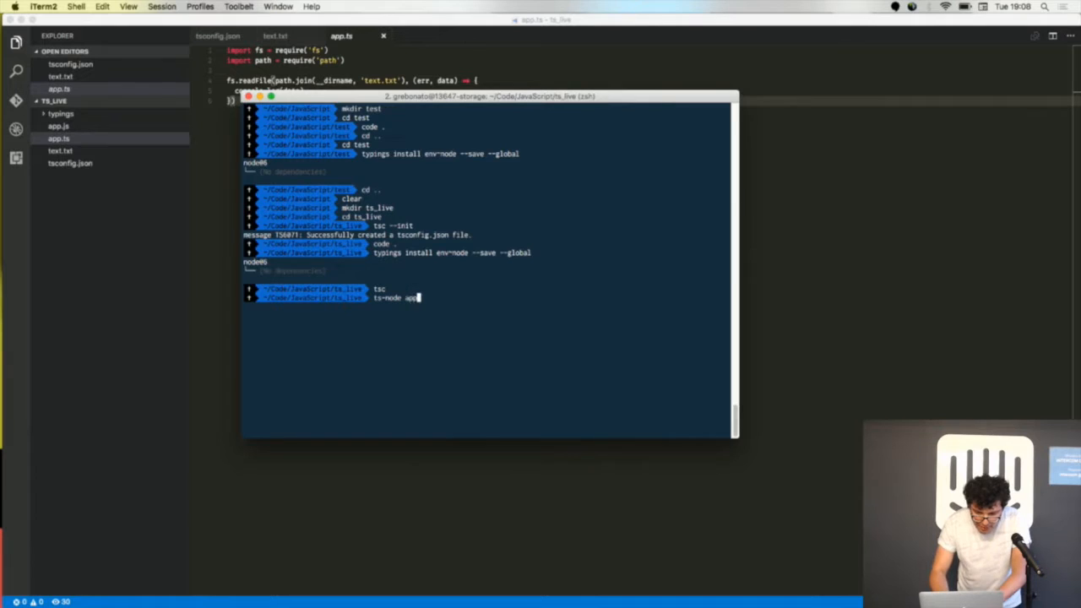
{"action": "key", "text": "enter"}
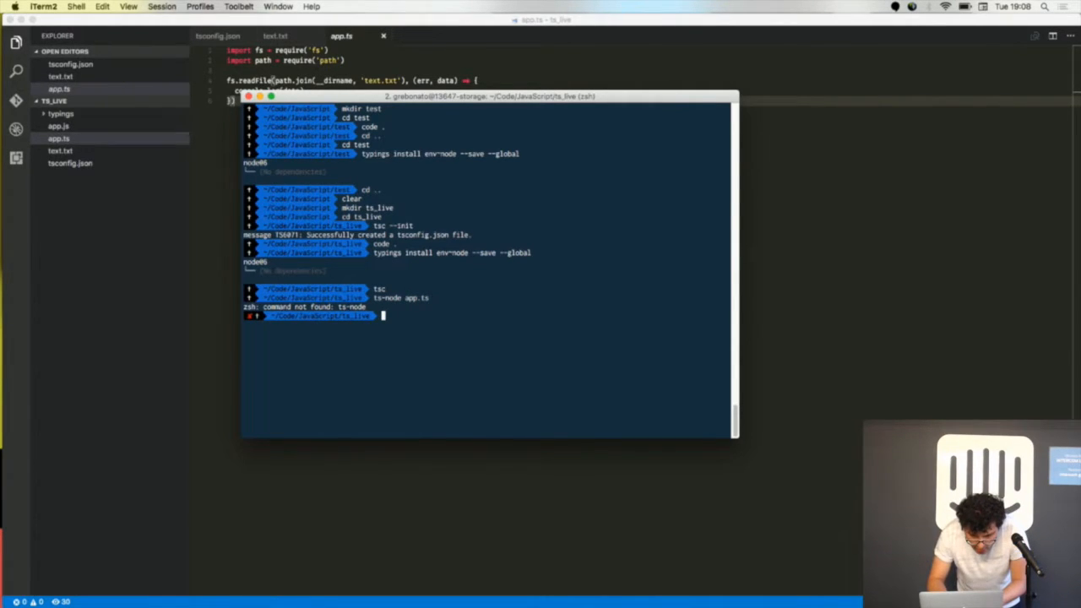
- Install ts-node and typescript globally with npm, then enter ts-node app.ts
{"action": "type", "text": "ts"}
{"action": "type", "text": "npm i "}
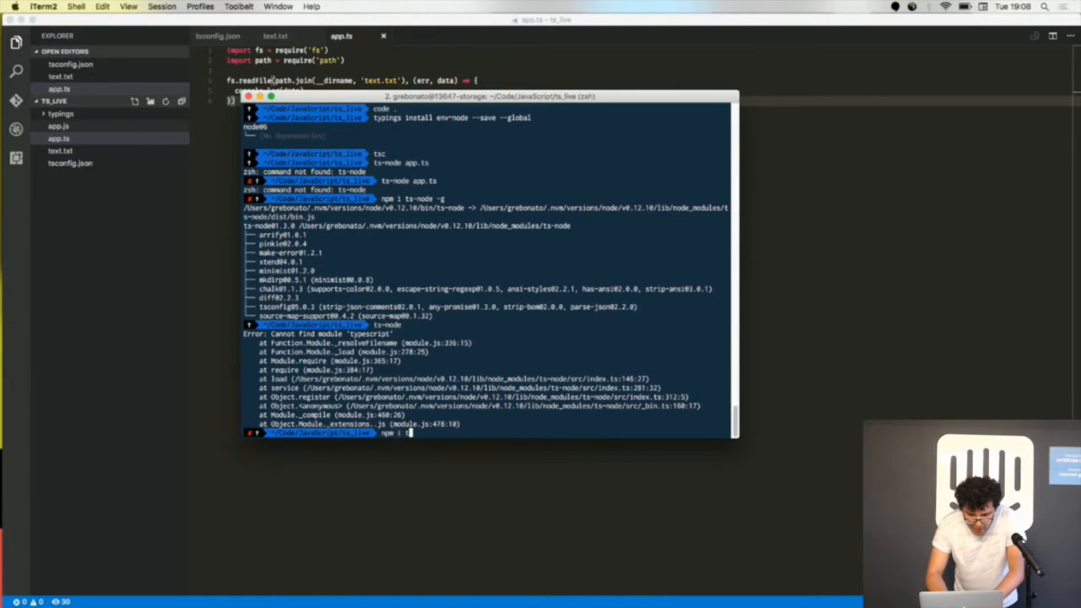
{"action": "type", "text": "typescript -g"}
{"action": "type", "text": "ls"}
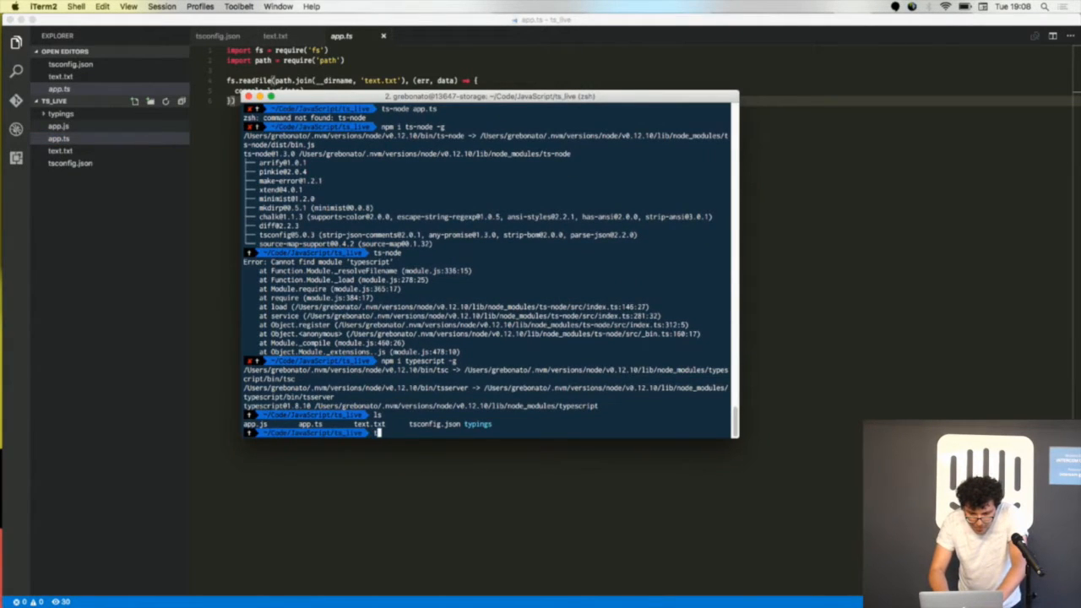
{"action": "type", "text": "ts-node app.ts"}
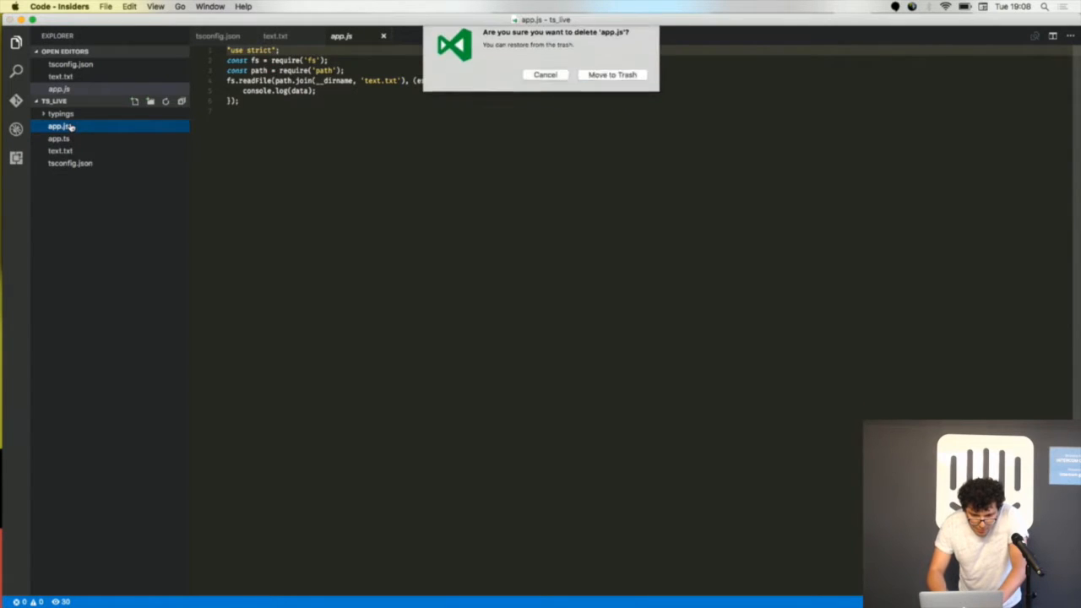
- Move app.js to Trash and rewrite app.ts's fs and path imports as var requires
{"action": "left_click", "coordinate": [611, 74]}
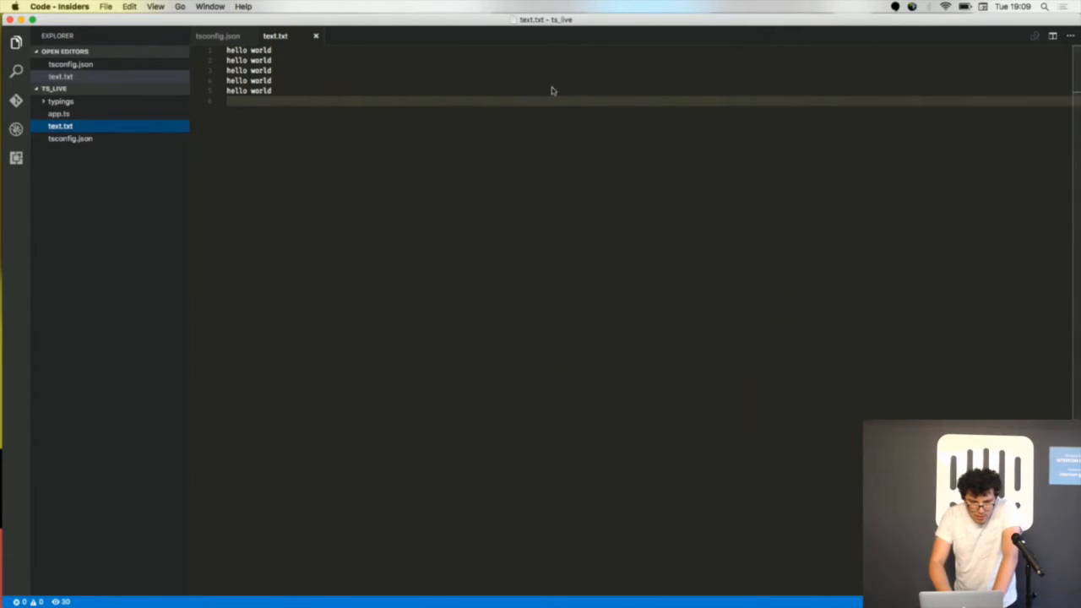
{"action": "left_click", "coordinate": [59, 113]}
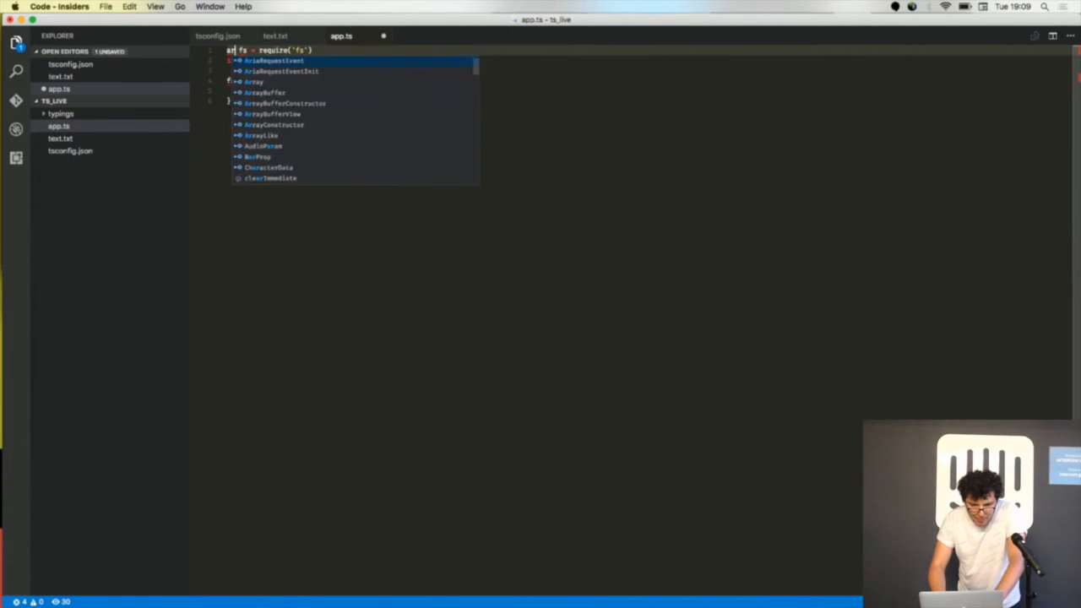
{"action": "type", "text": "path = require('path"}
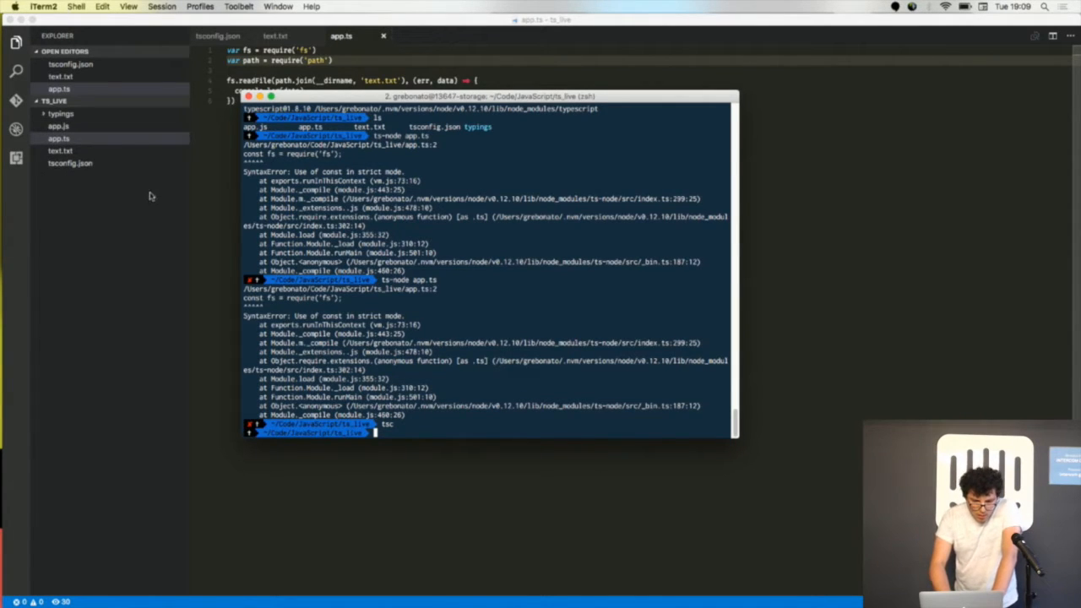
- Run ts-node app.ts, recompile with tsc, and select tsconfig.json in the Explorer
{"action": "type", "text": "ts-no"}
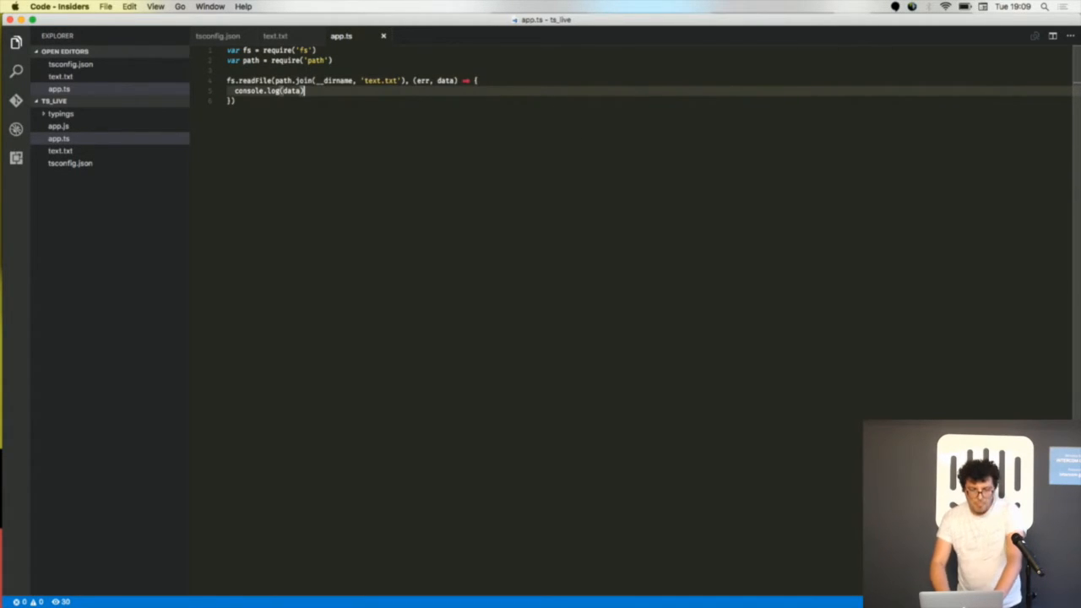
{"action": "left_click", "coordinate": [71, 163]}
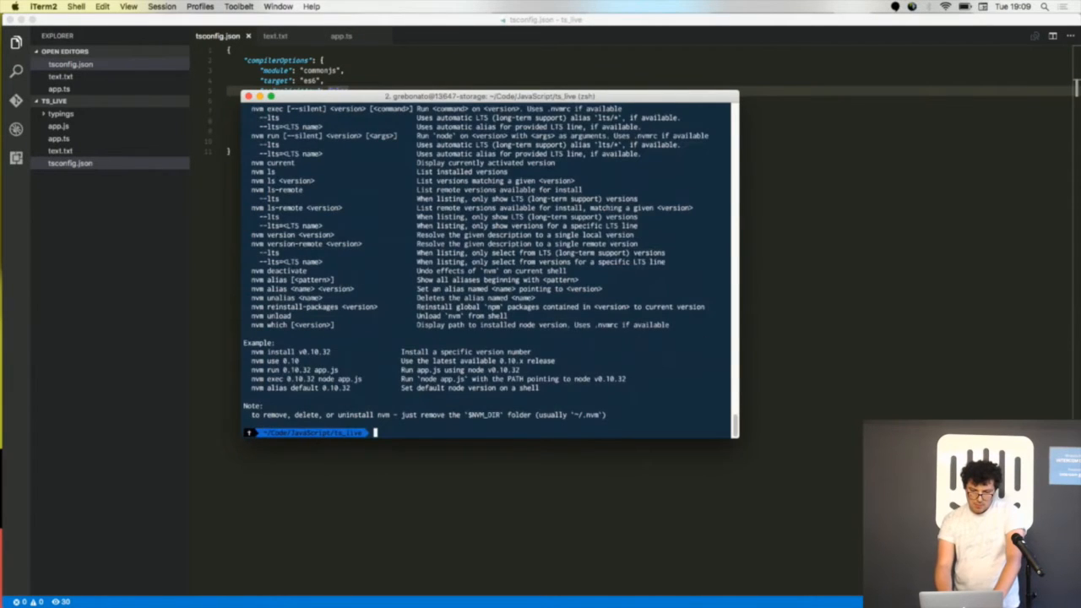
- In a new terminal in ts_live, check Node v6.3.1 and run ts-node app.ts
{"action": "key", "text": "cmd+q"}
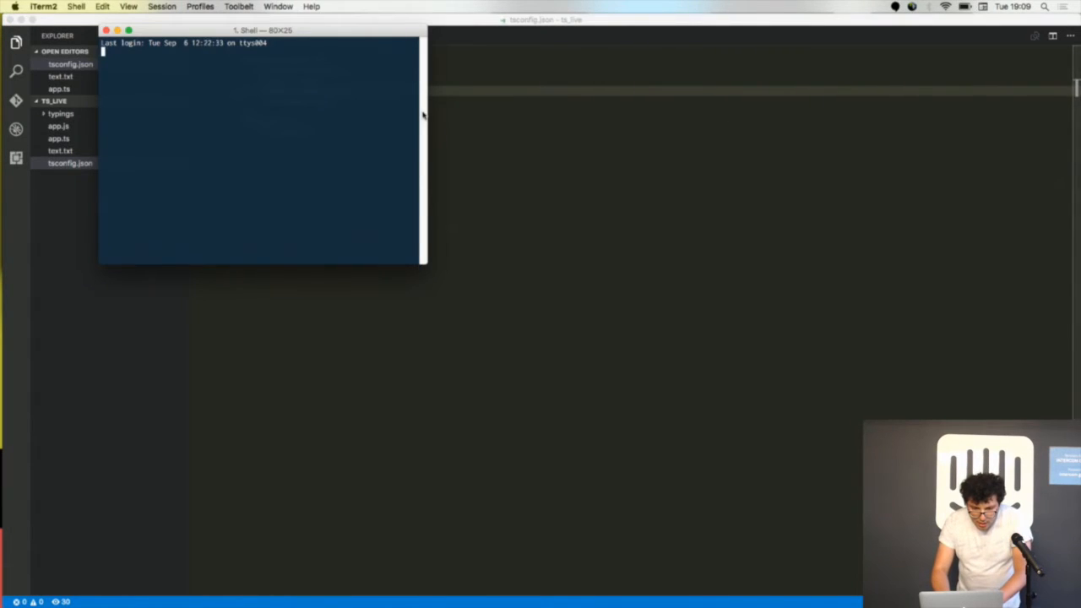
{"action": "type", "text": "cd"}
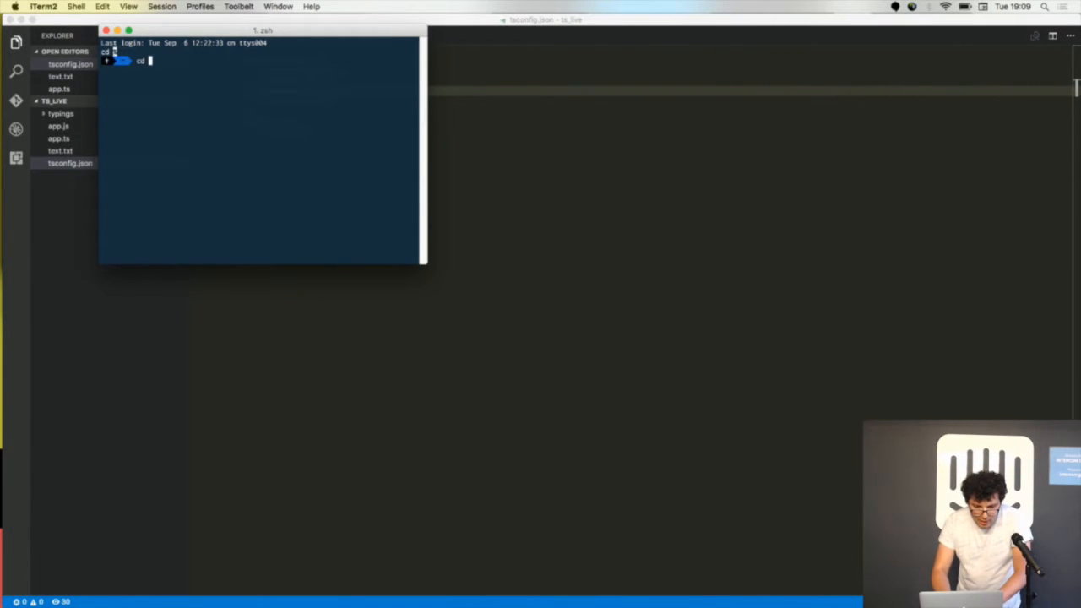
{"action": "type", "text": "de"}
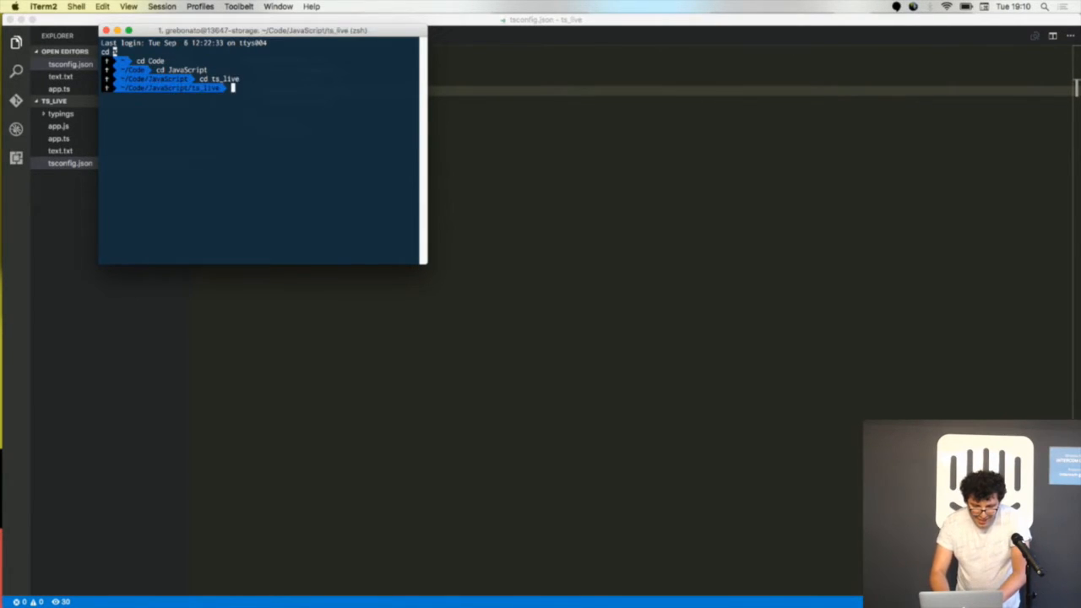
{"action": "type", "text": "node -v"}
{"action": "type", "text": "ts-node app.ts"}
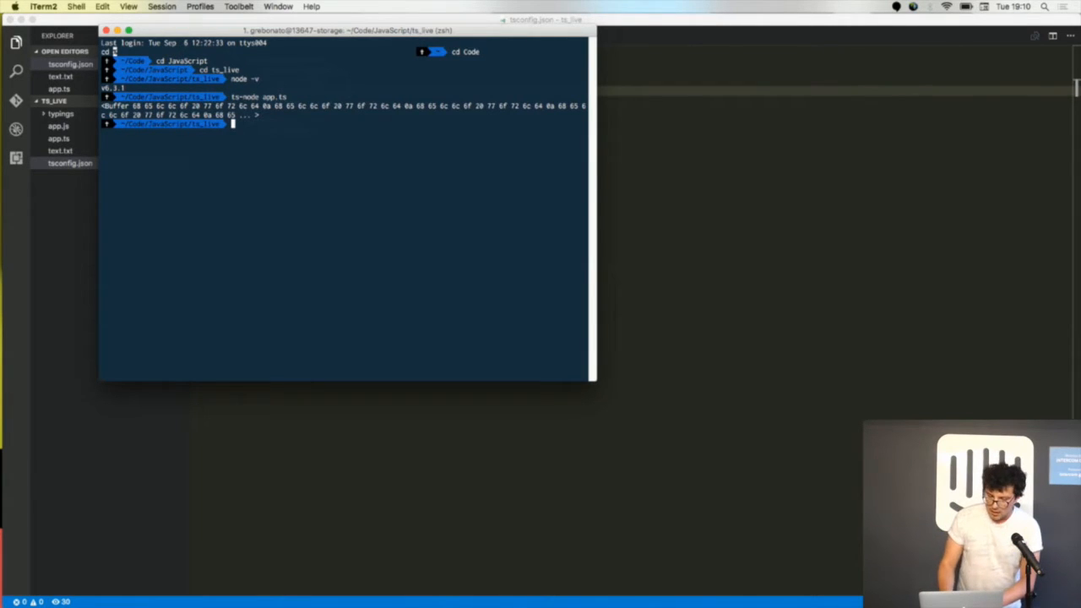
{"action": "type", "text": "nvm"}
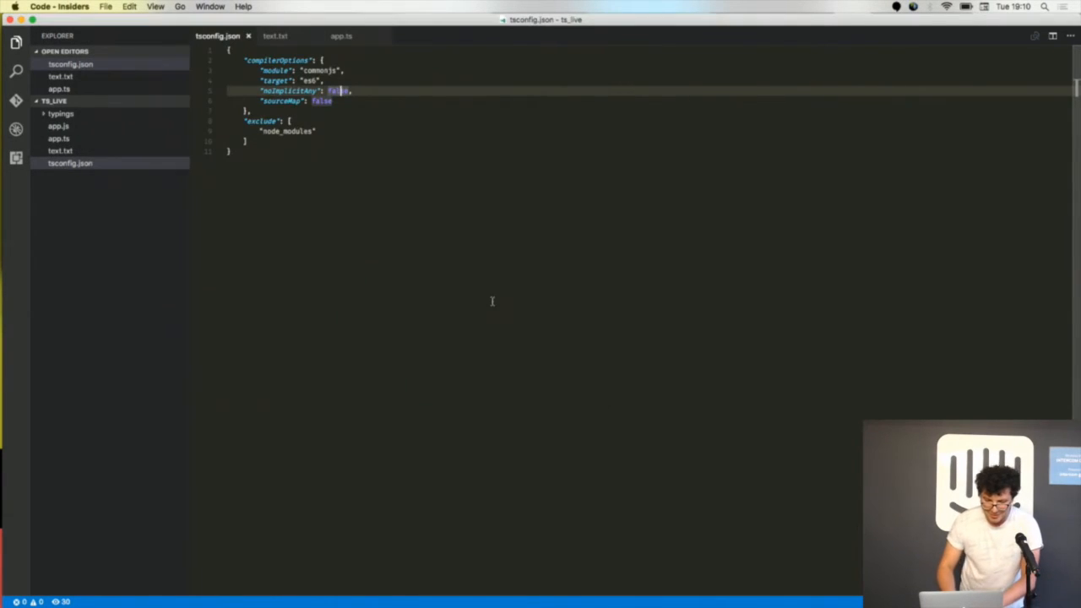
- Add a 'utf-8' encoding argument before the callback in app.ts's fs.readFile
{"action": "left_click", "coordinate": [60, 139]}
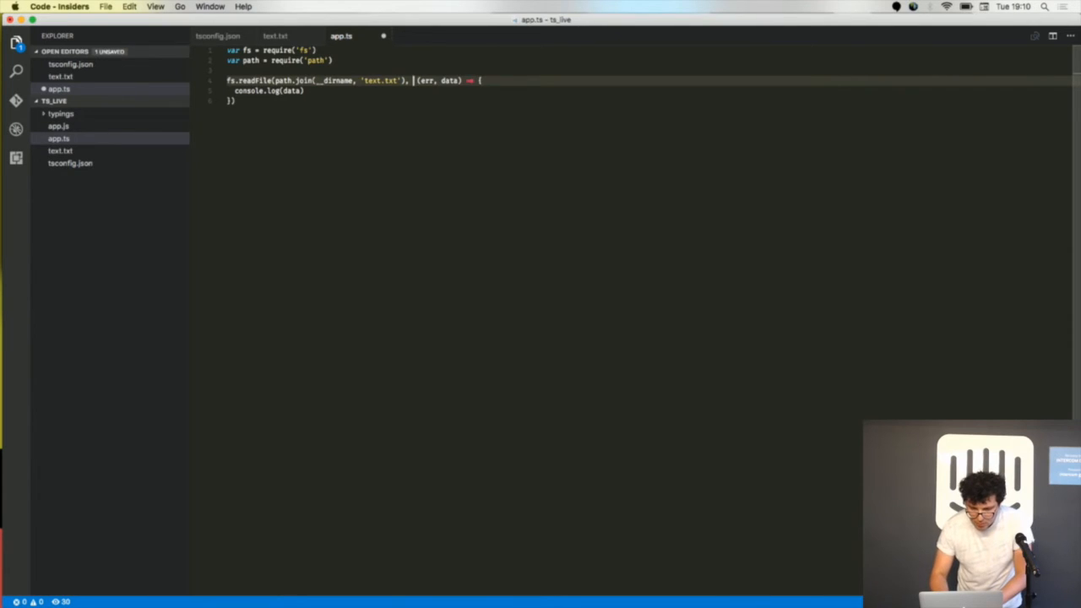
{"action": "type", "text": "'utf-8',"}
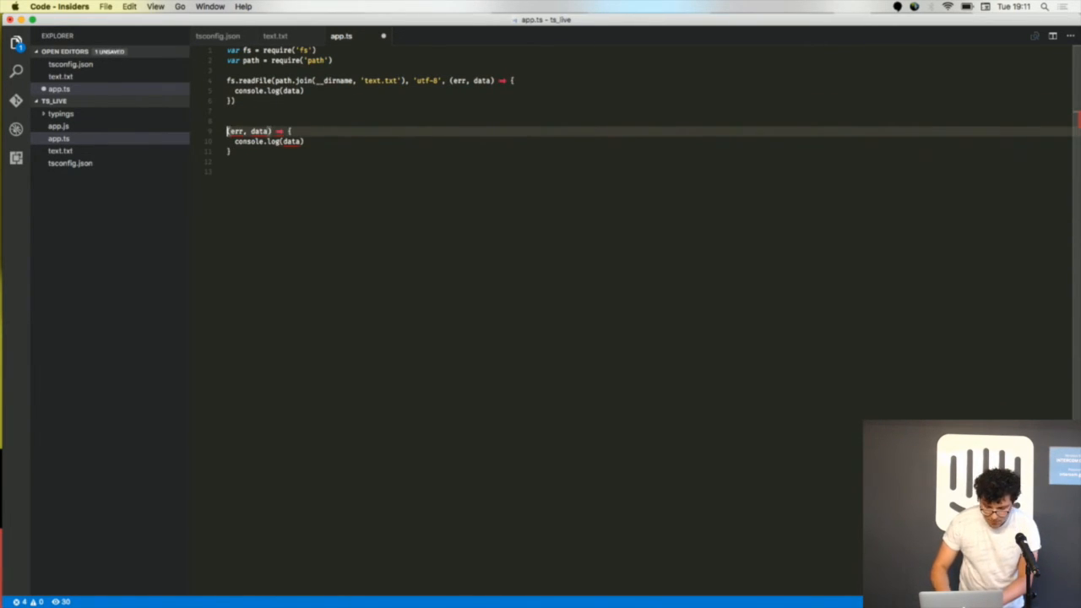
- Extract the callback into function print(err, data: string), passing 'utf-8', print to readFile
{"action": "type", "text": "function print"}
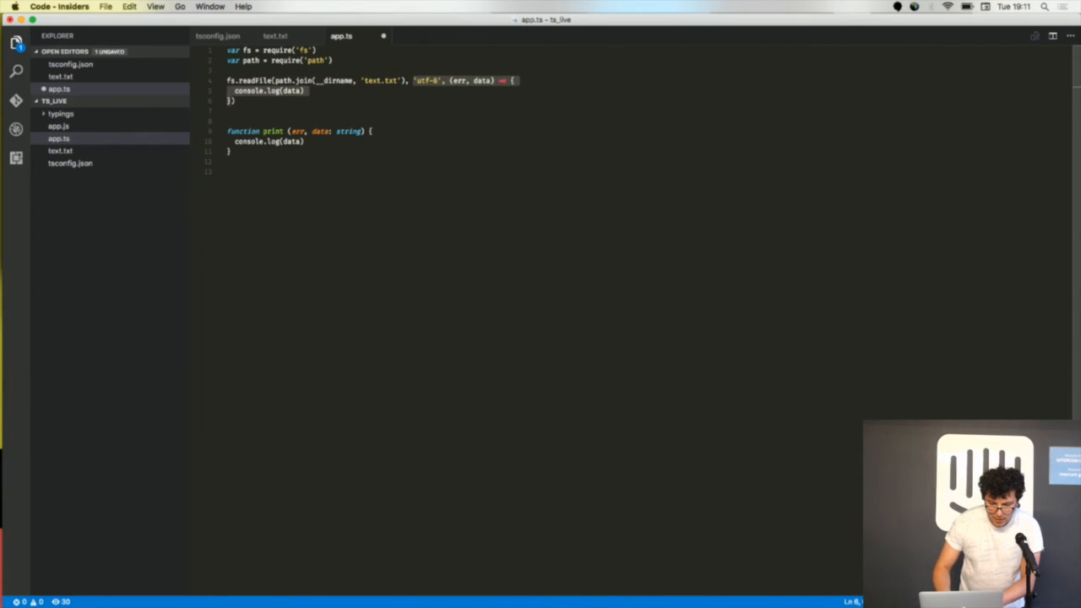
{"action": "type", "text": "print"}
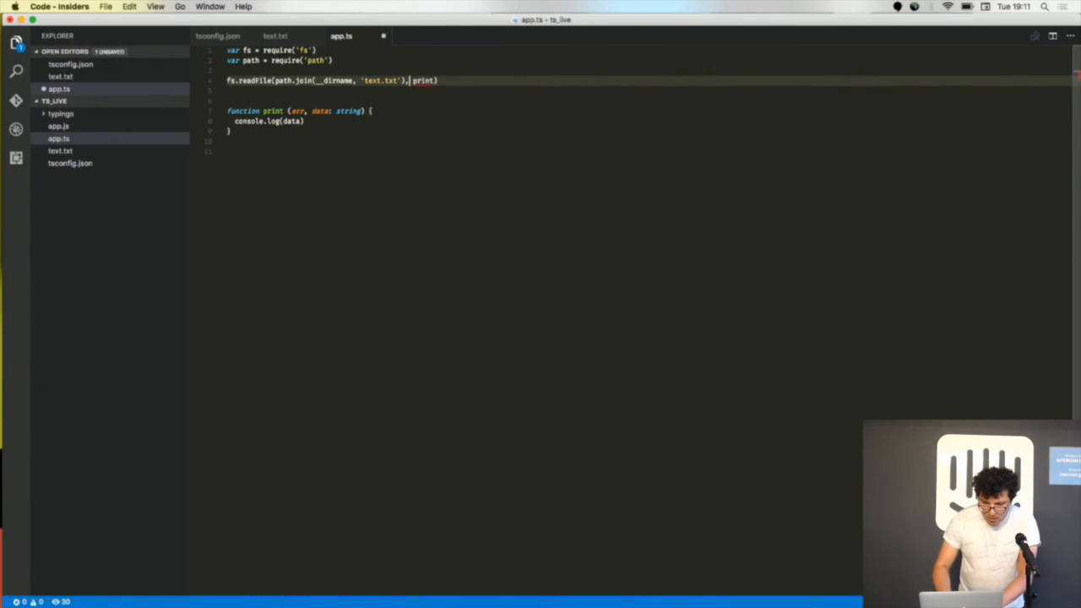
{"action": "type", "text": "ww"}
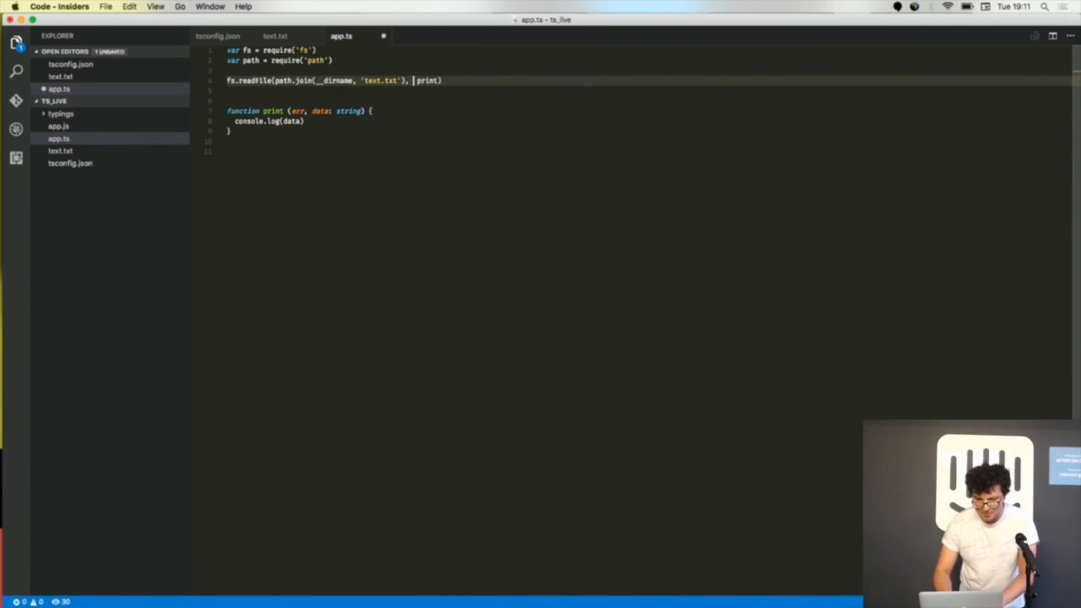
{"action": "type", "text": "'utf-8',"}
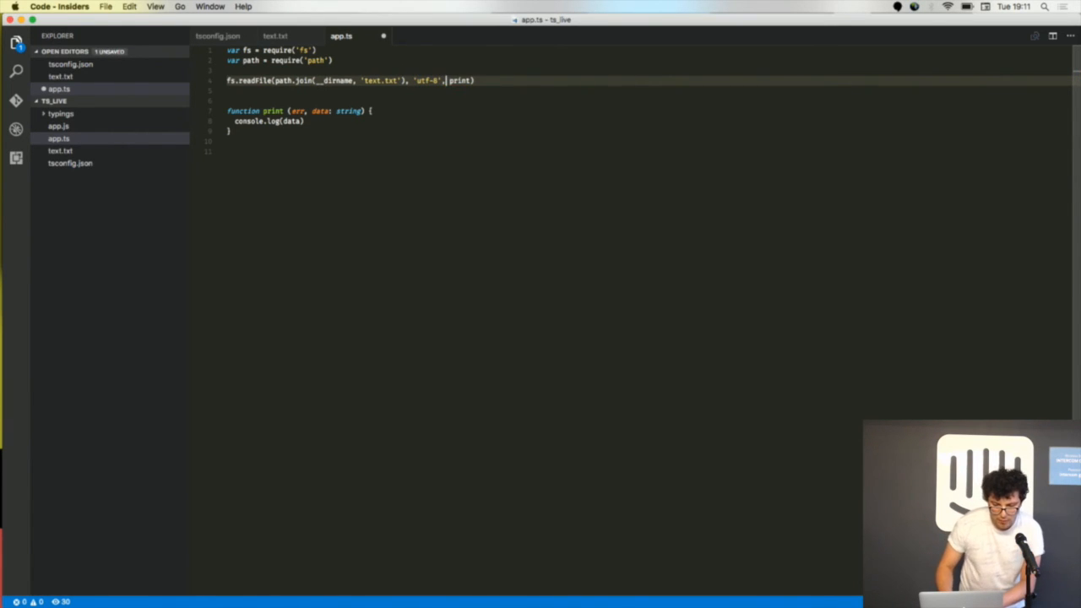
{"action": "key", "text": "cmd+tab"}
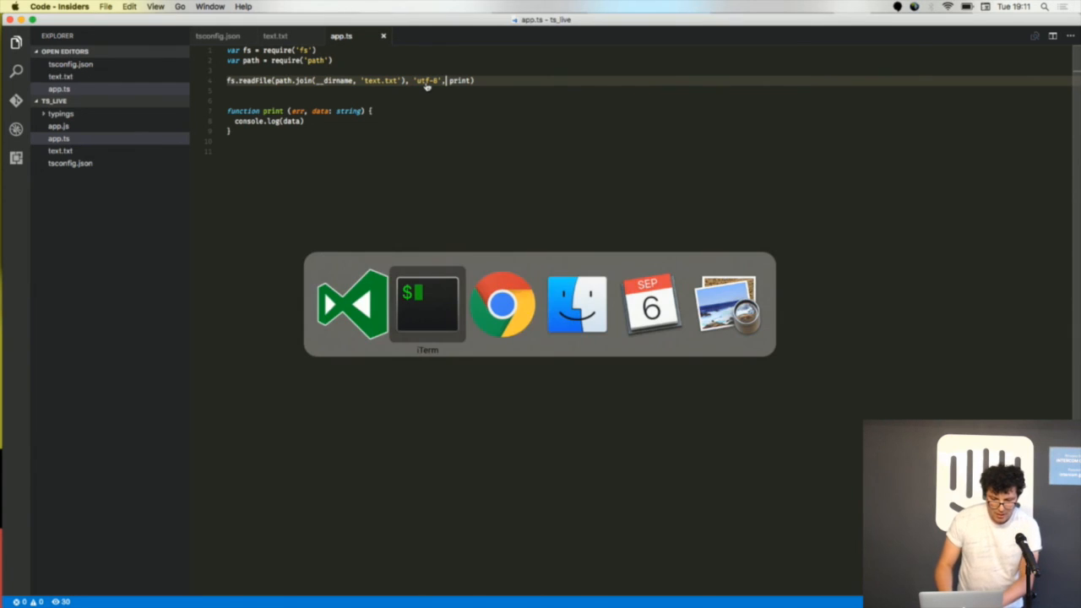
- Present the NodeJS with TS deck starting from slide 7, the Contact slide
{"action": "left_click", "coordinate": [501, 304]}
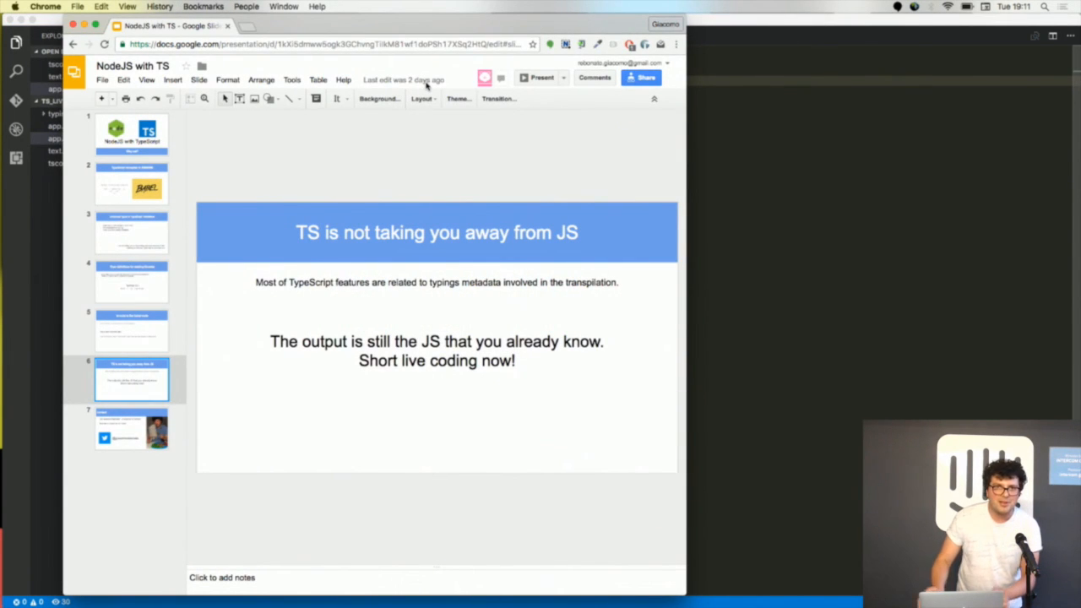
{"action": "mouse_move", "coordinate": [403, 80]}
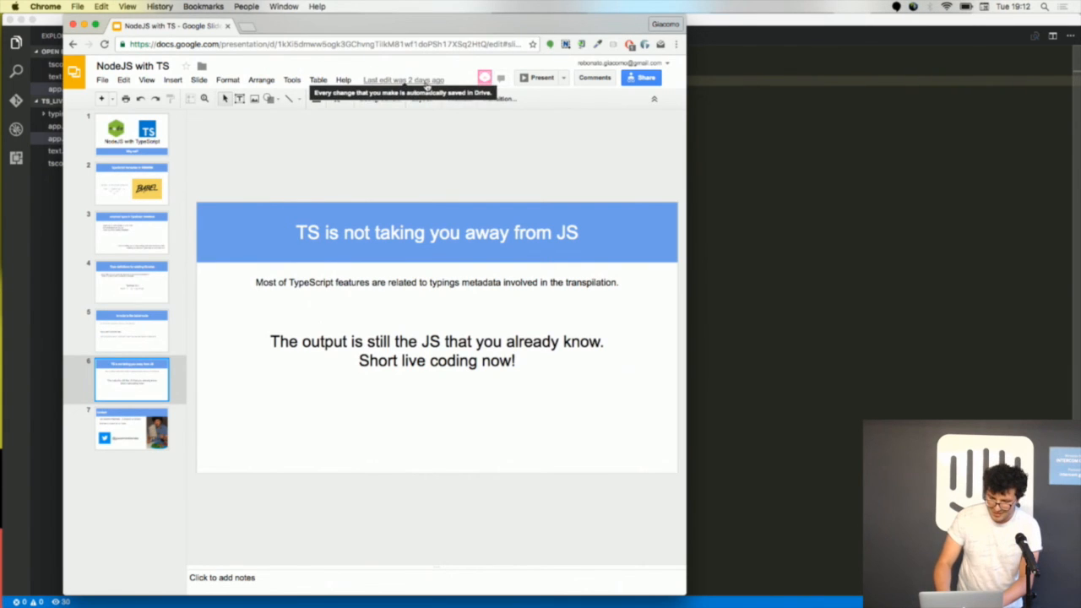
{"action": "left_click", "coordinate": [131, 430]}
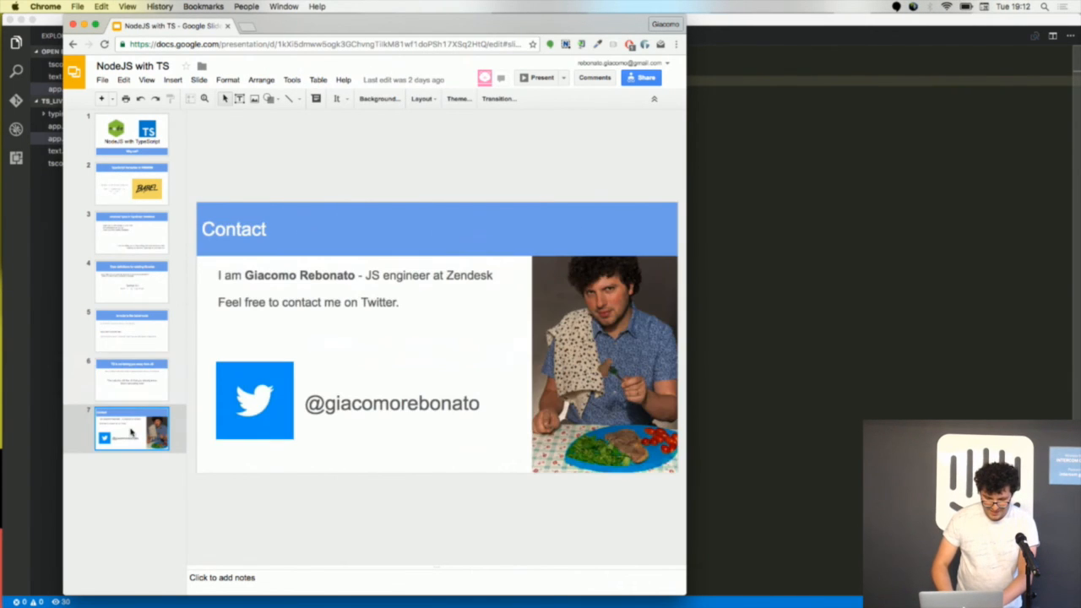
{"action": "left_click", "coordinate": [540, 77]}
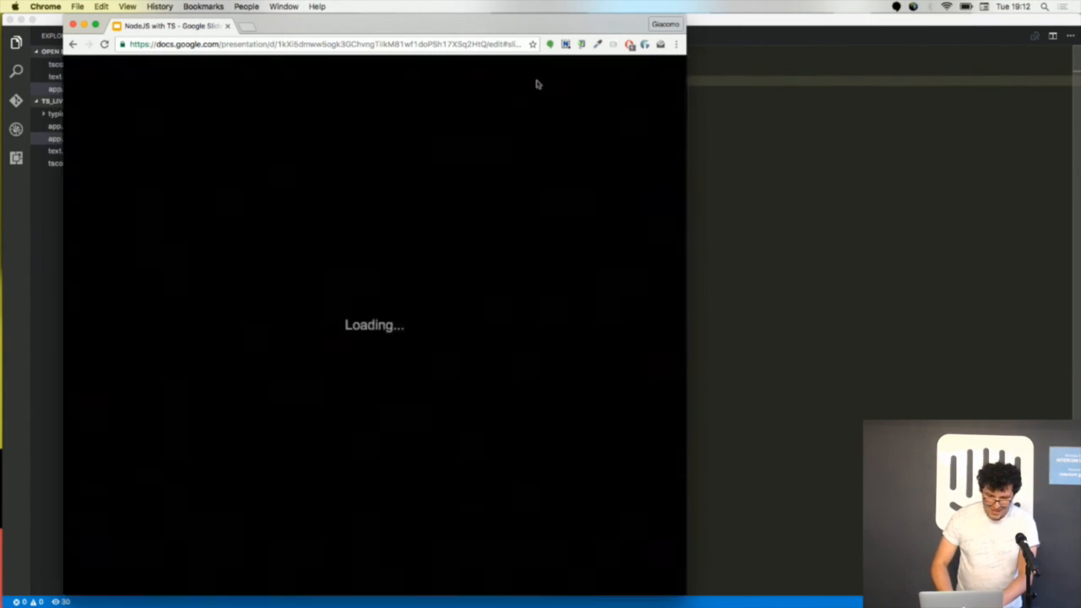